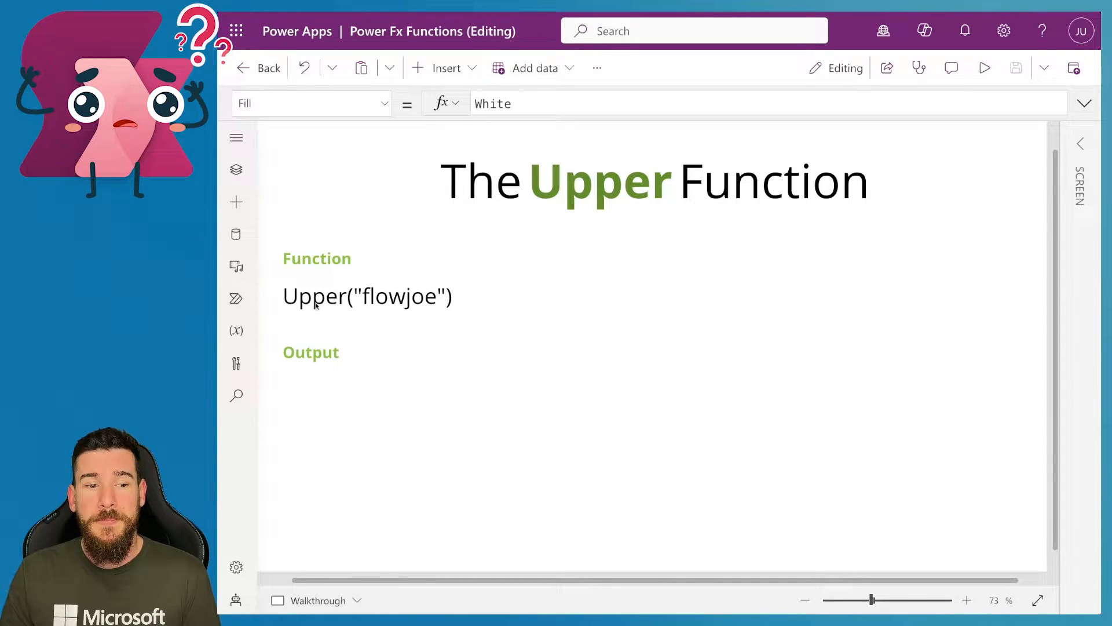
pyautogui.moveTo(357, 308)
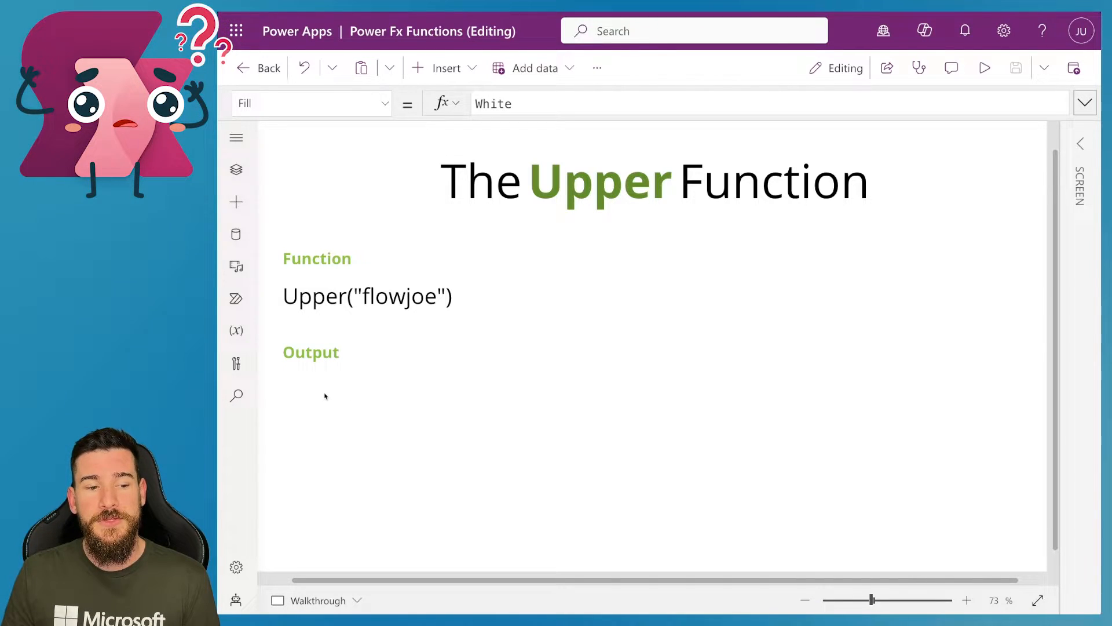
# Step: Select the Output label holding the commented Upper("flowjoe") variants
pyautogui.click(392, 392)
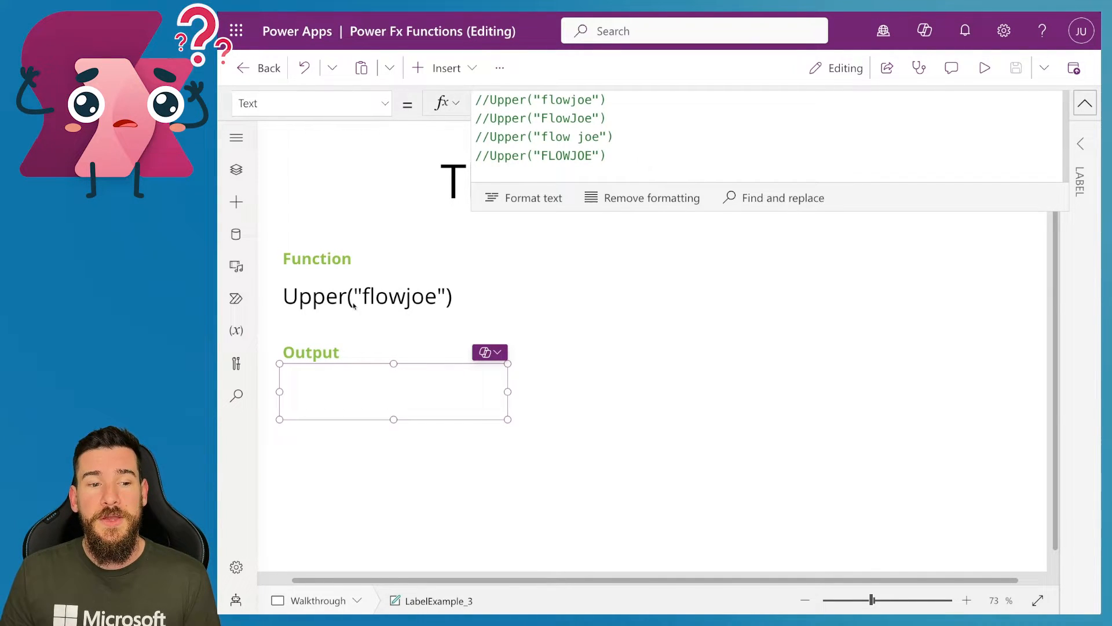
pyautogui.moveTo(395, 282)
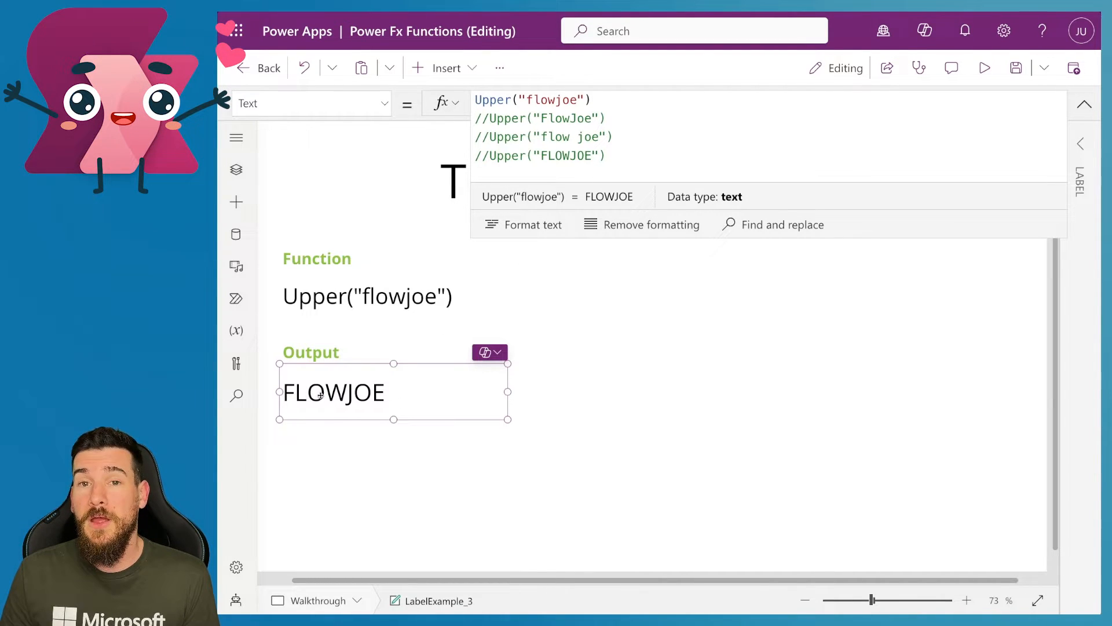
pyautogui.moveTo(355, 392)
pyautogui.write('//')
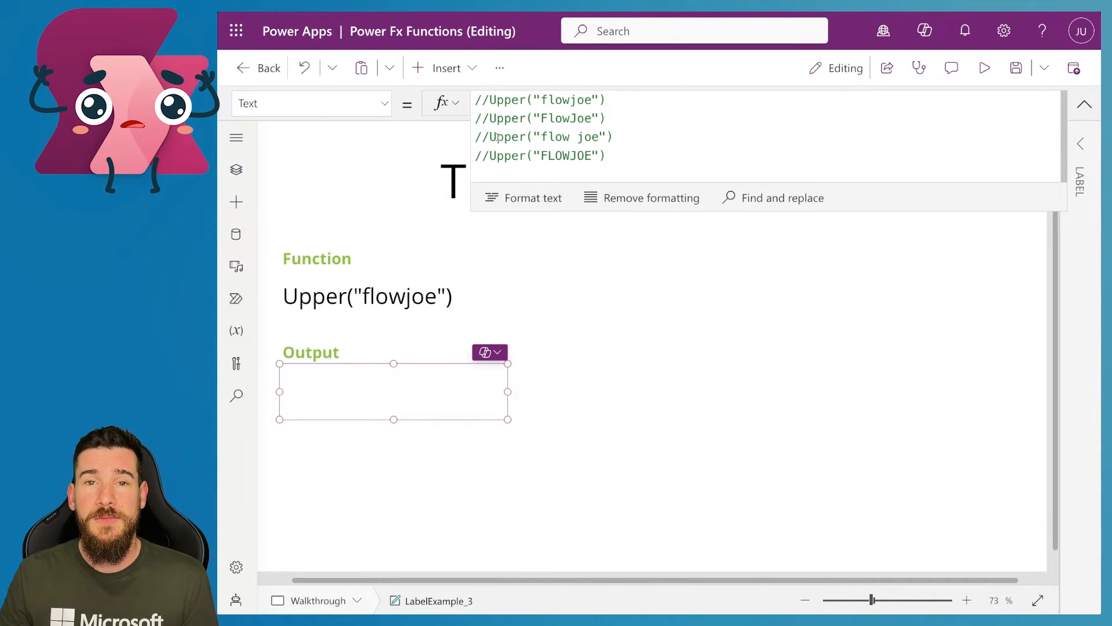
pyautogui.click(479, 136)
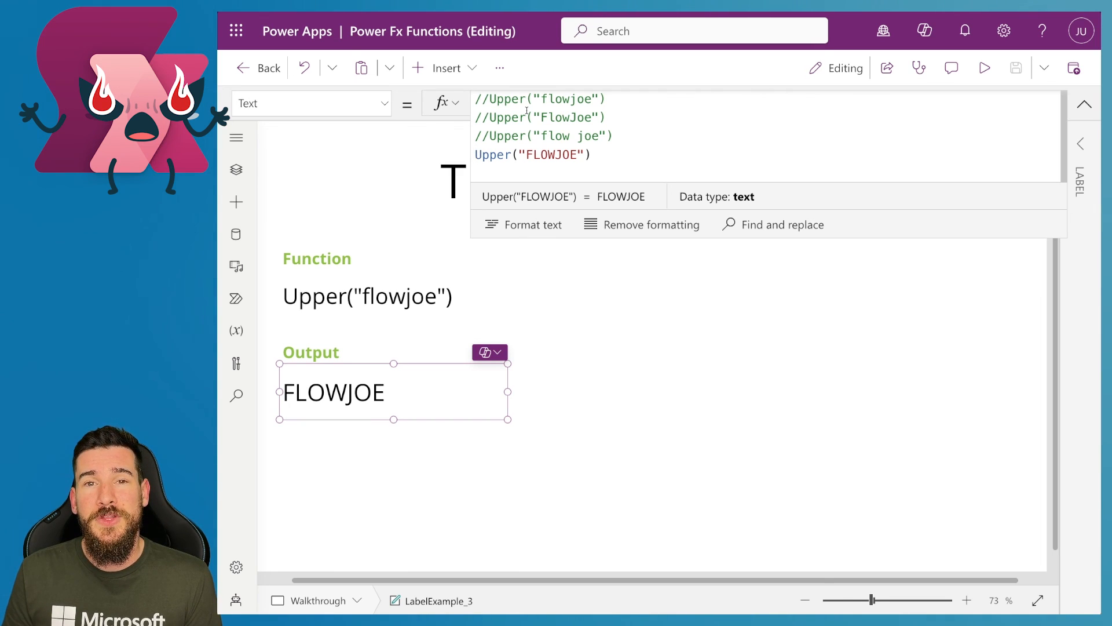
pyautogui.moveTo(978, 351)
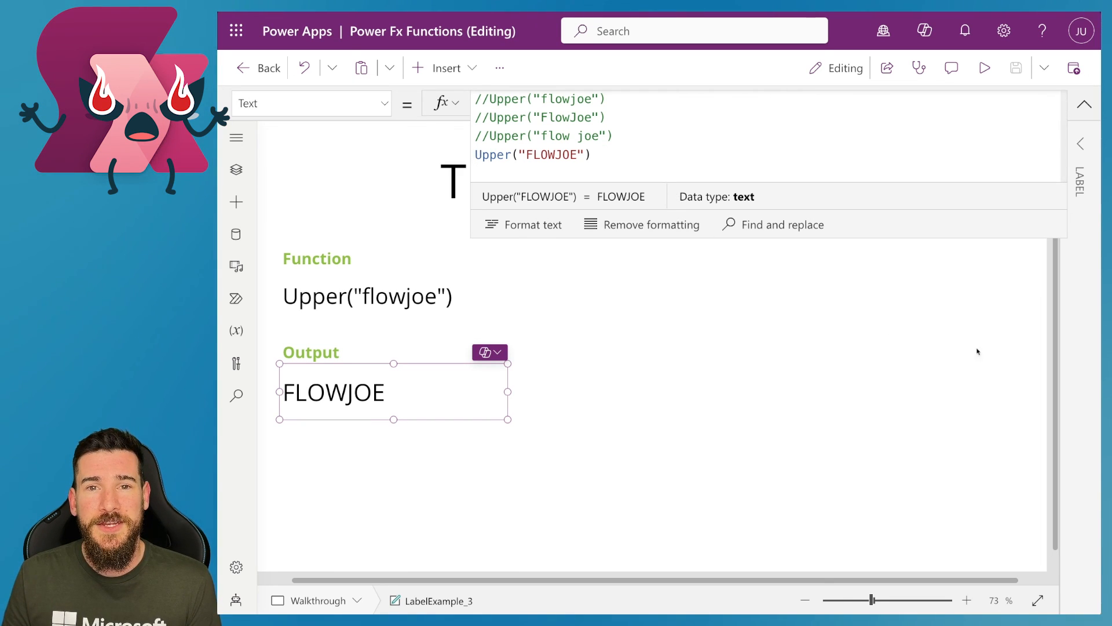